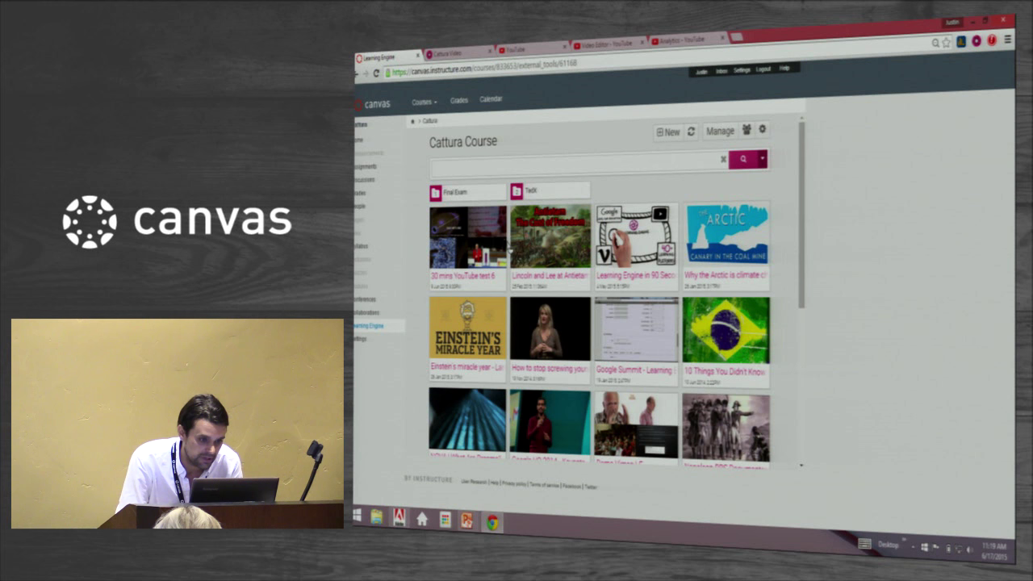
{"action": "mouse_move", "coordinate": [489, 156]}
{"action": "type", "text": "spee"}
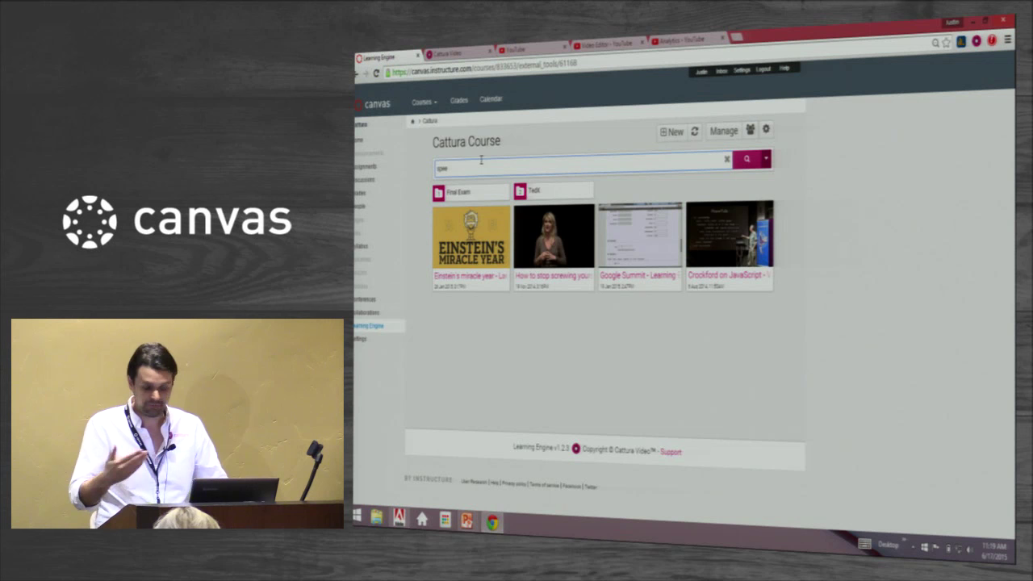
- Choose YouTube Video from the New menu to start adding a YouTube video
{"action": "left_click", "coordinate": [726, 159]}
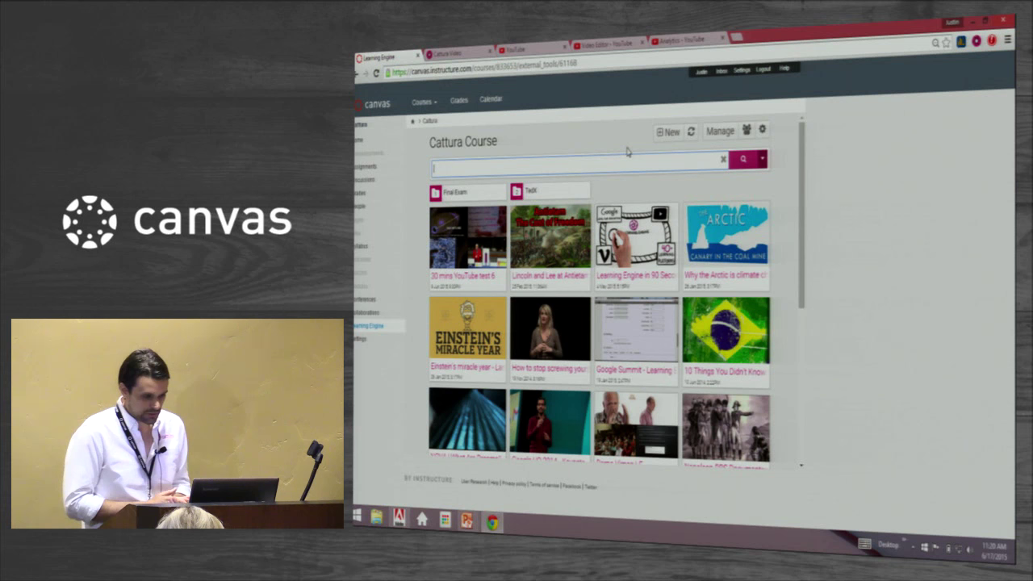
{"action": "left_click", "coordinate": [668, 132]}
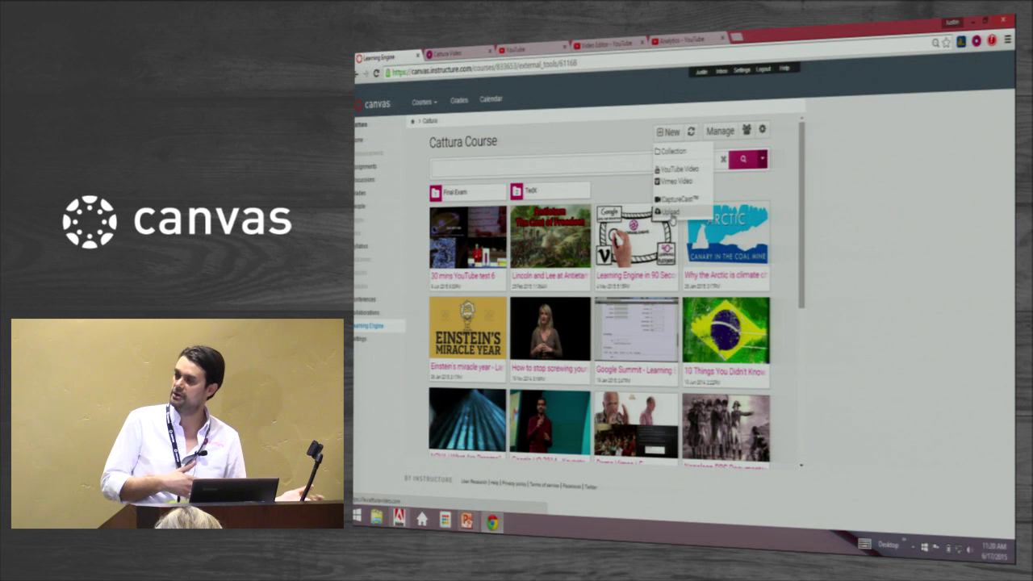
{"action": "mouse_move", "coordinate": [676, 169]}
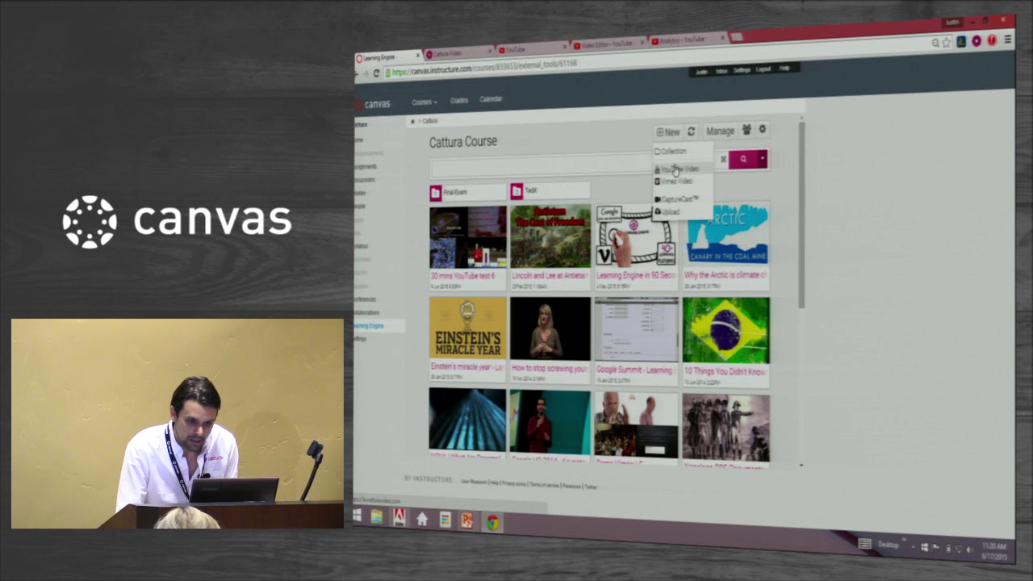
{"action": "left_click", "coordinate": [676, 169]}
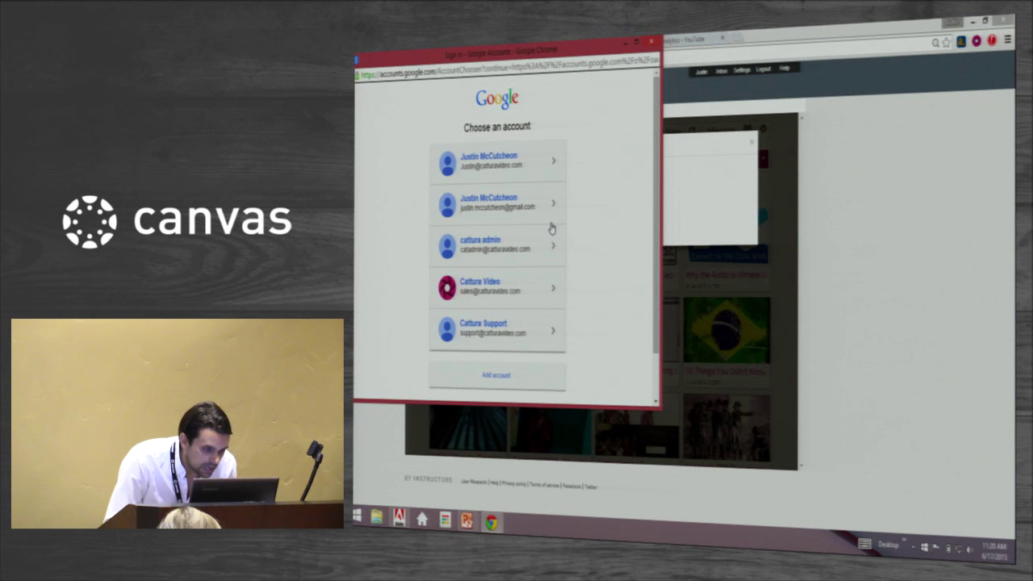
- Sign in with one of the listed Google accounts
{"action": "left_click", "coordinate": [496, 287]}
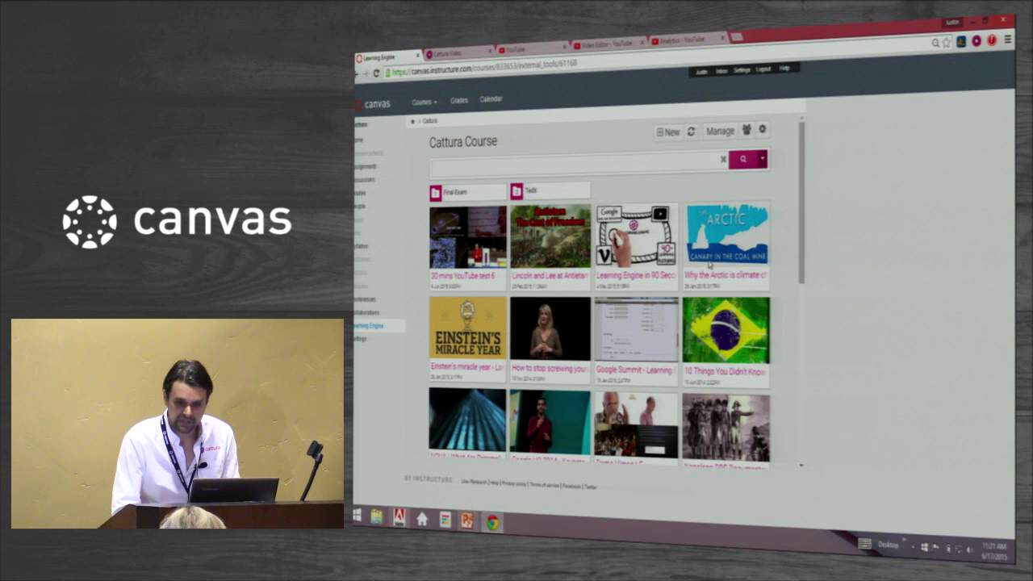
- Start a CaptureCast desktop screen recording with microphone audio
{"action": "left_click", "coordinate": [976, 42]}
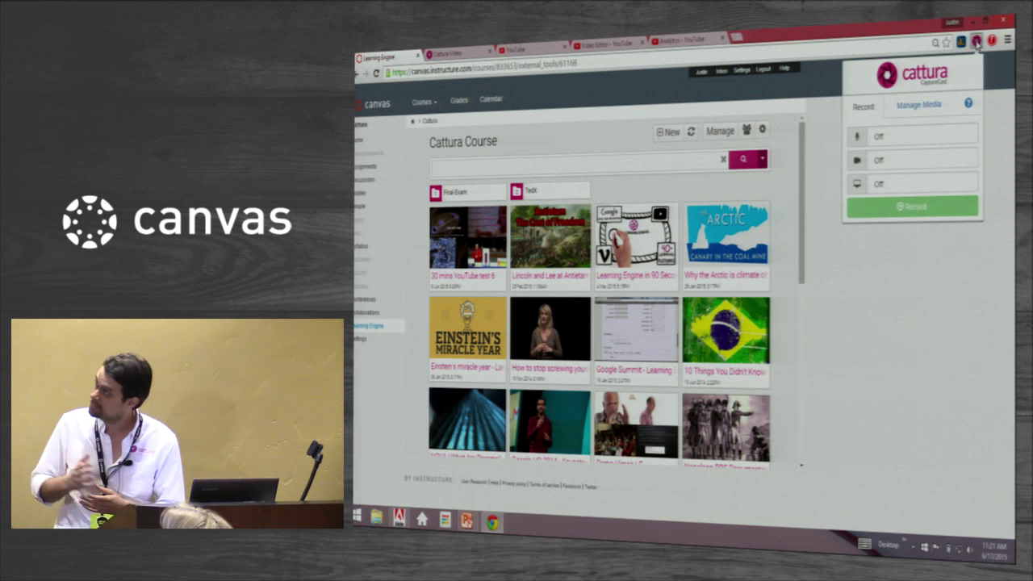
{"action": "left_click", "coordinate": [911, 207]}
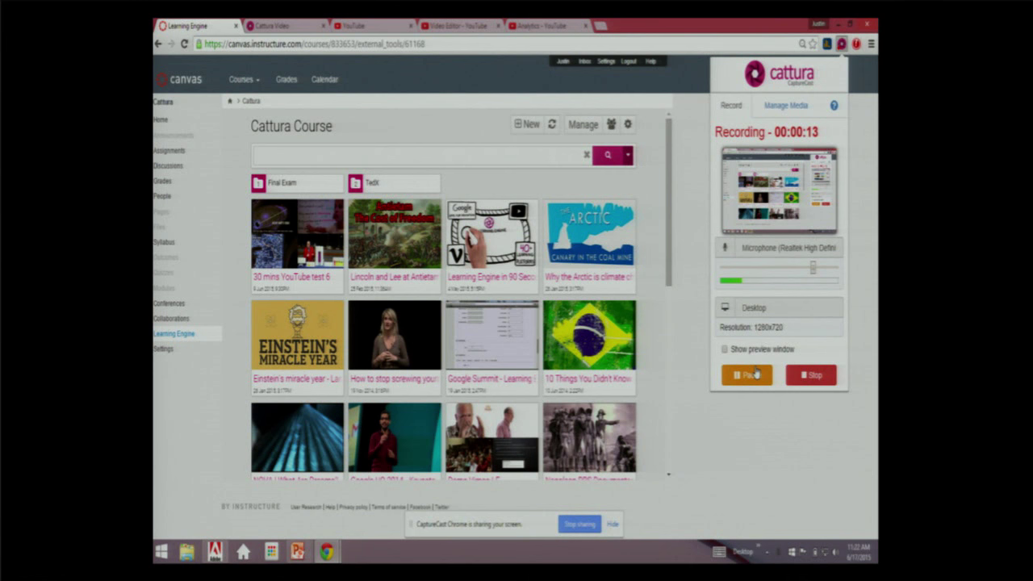
- Stop the recording, then upload and publish it titled 'new video'
{"action": "left_click", "coordinate": [810, 375]}
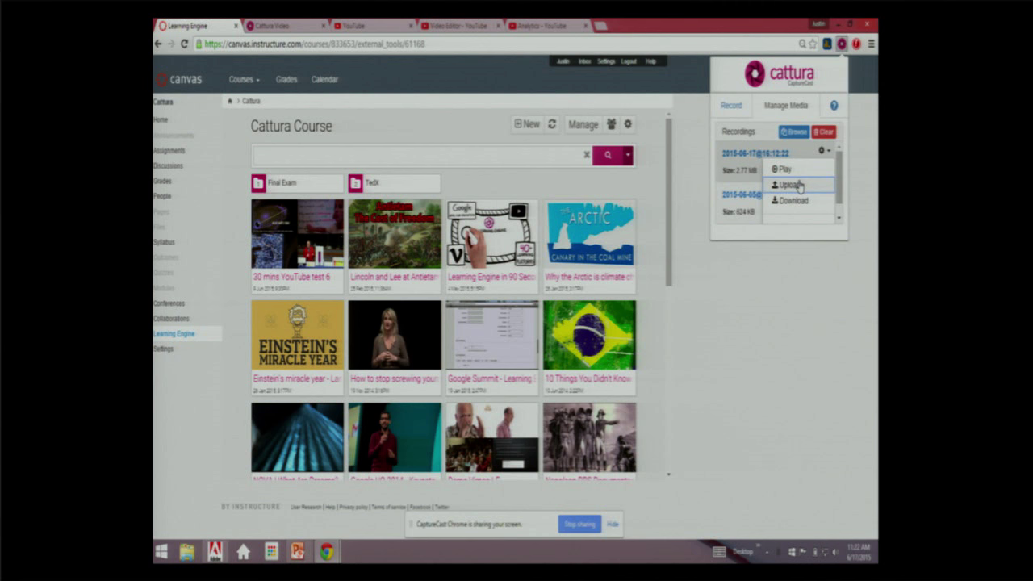
{"action": "left_click", "coordinate": [790, 185]}
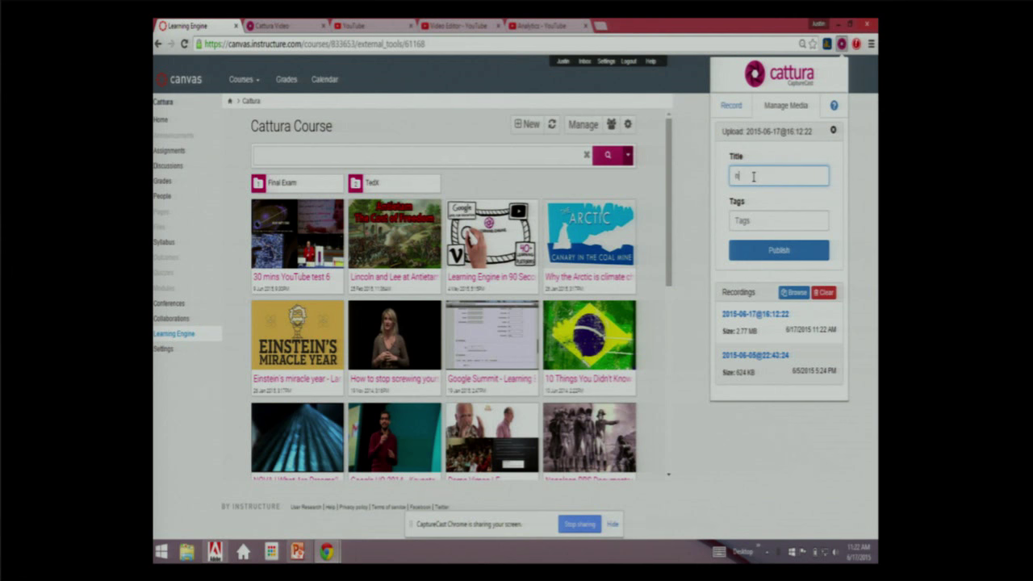
{"action": "type", "text": "new video"}
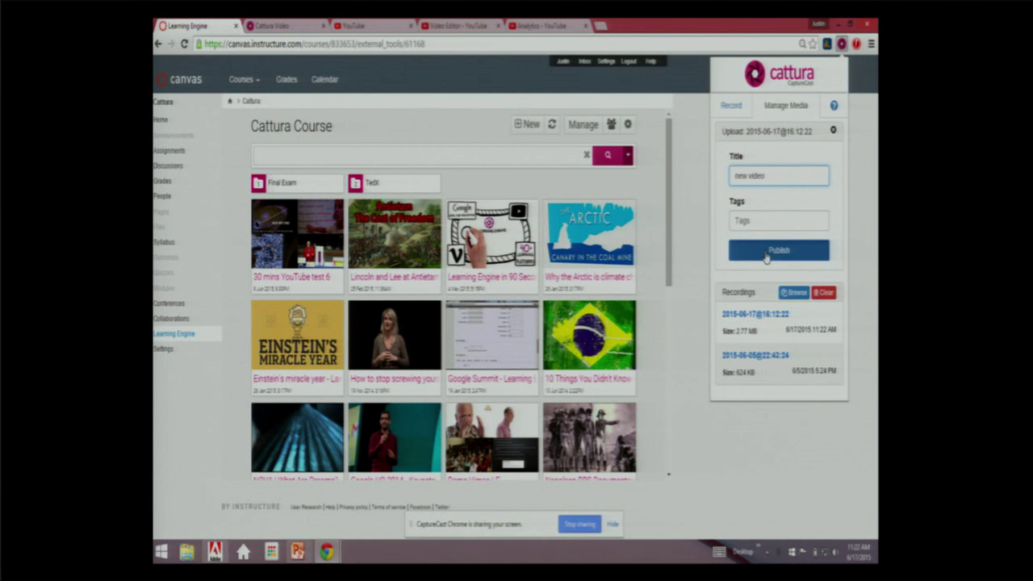
{"action": "left_click", "coordinate": [777, 250]}
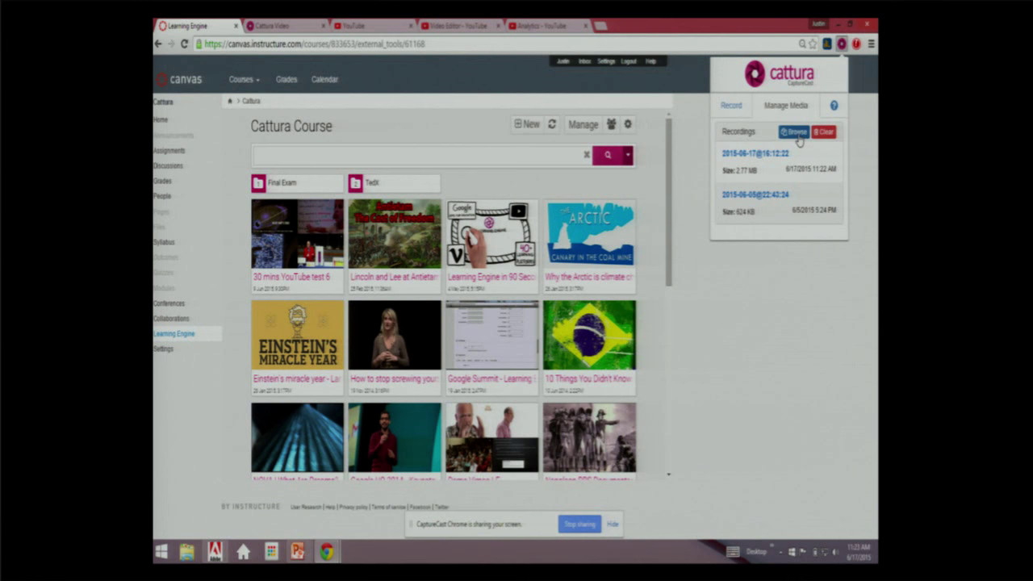
- Close the CaptureCast recorder and browse the course video gallery
{"action": "left_click", "coordinate": [833, 105]}
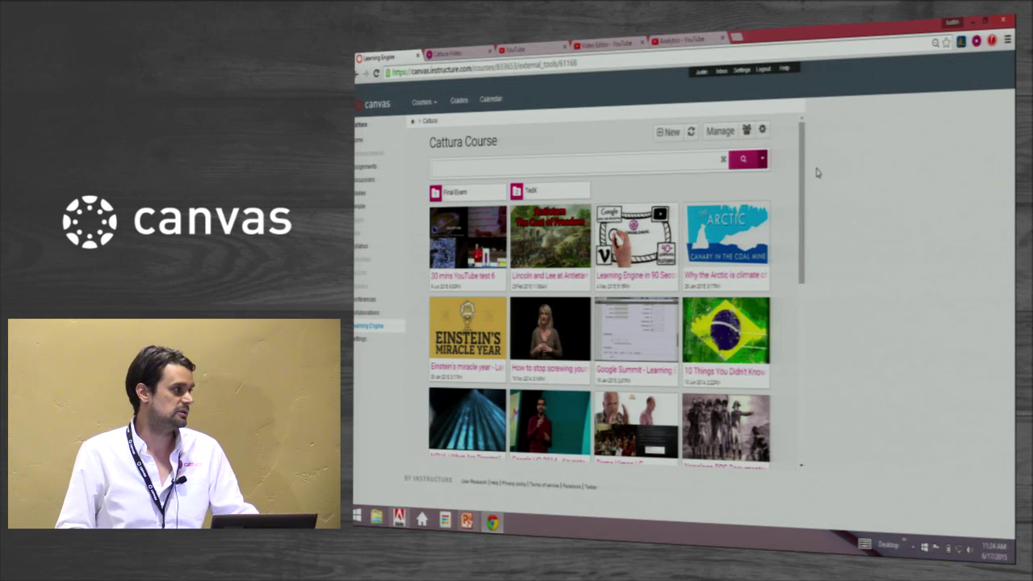
{"action": "mouse_move", "coordinate": [825, 170]}
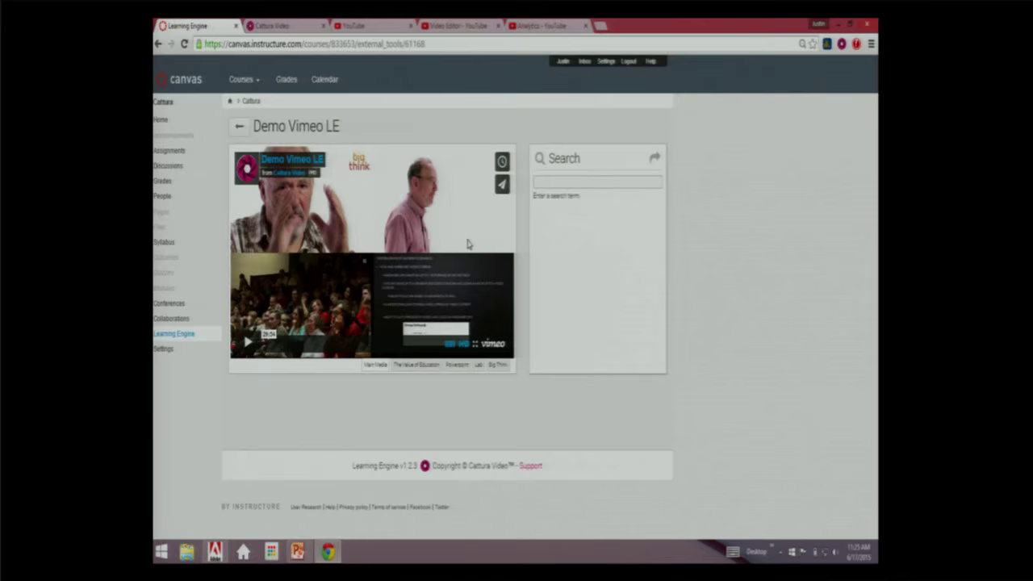
{"action": "mouse_move", "coordinate": [352, 229]}
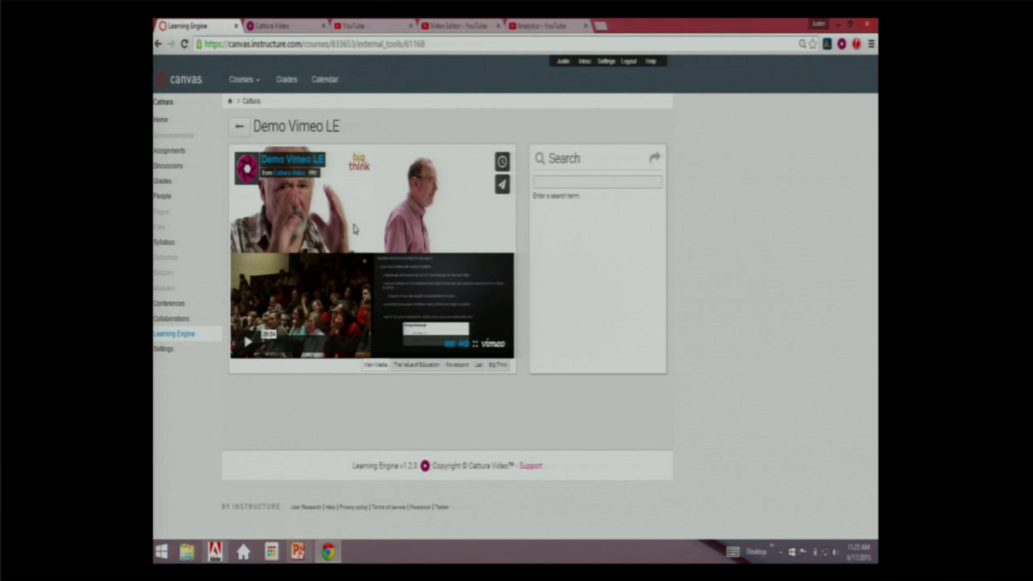
- View the Demo Vimeo LE Powerpoint chapter, then go back to the gallery
{"action": "left_click", "coordinate": [247, 341]}
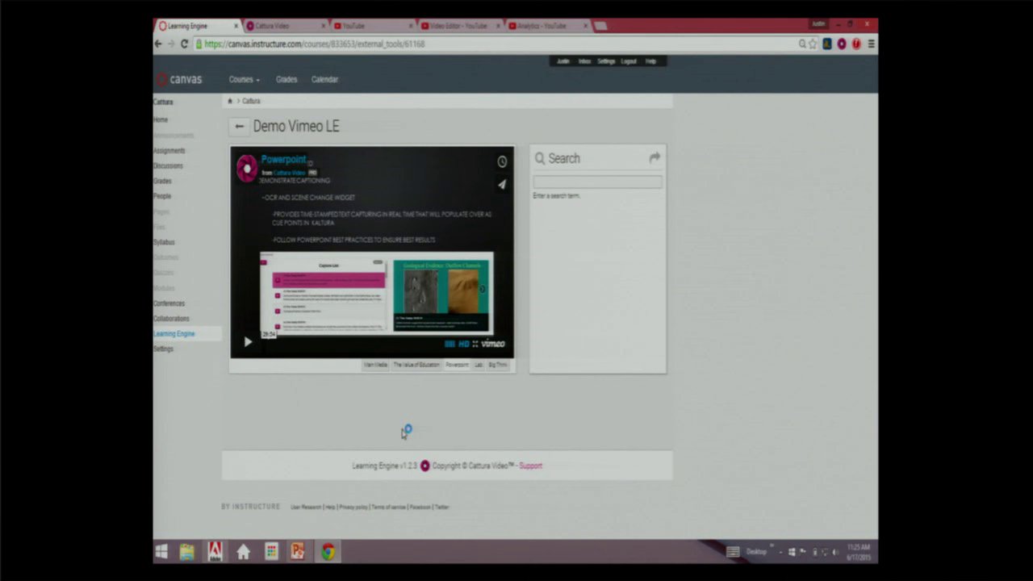
{"action": "left_click", "coordinate": [246, 341]}
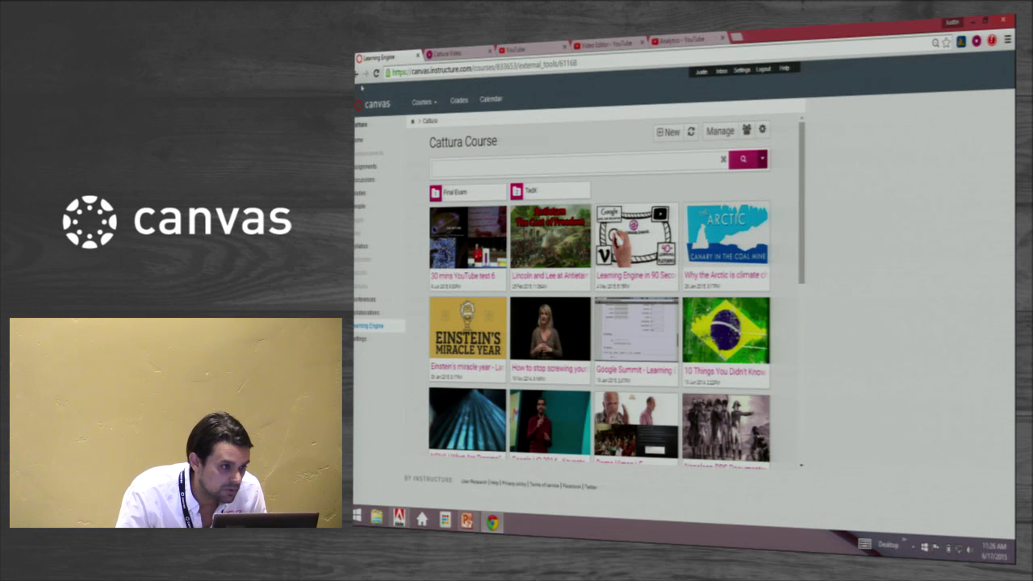
{"action": "left_click", "coordinate": [635, 233]}
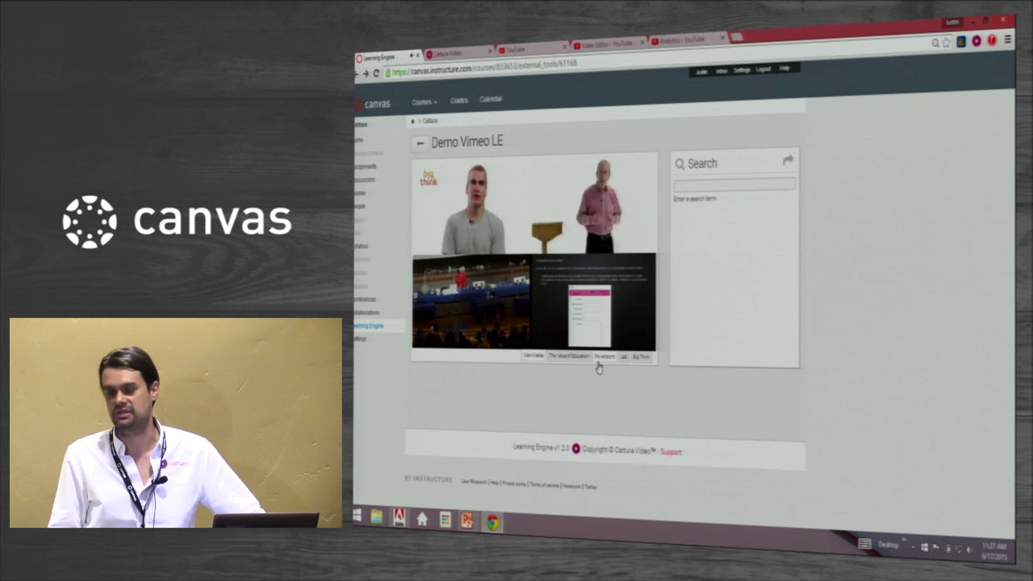
{"action": "left_click", "coordinate": [420, 142]}
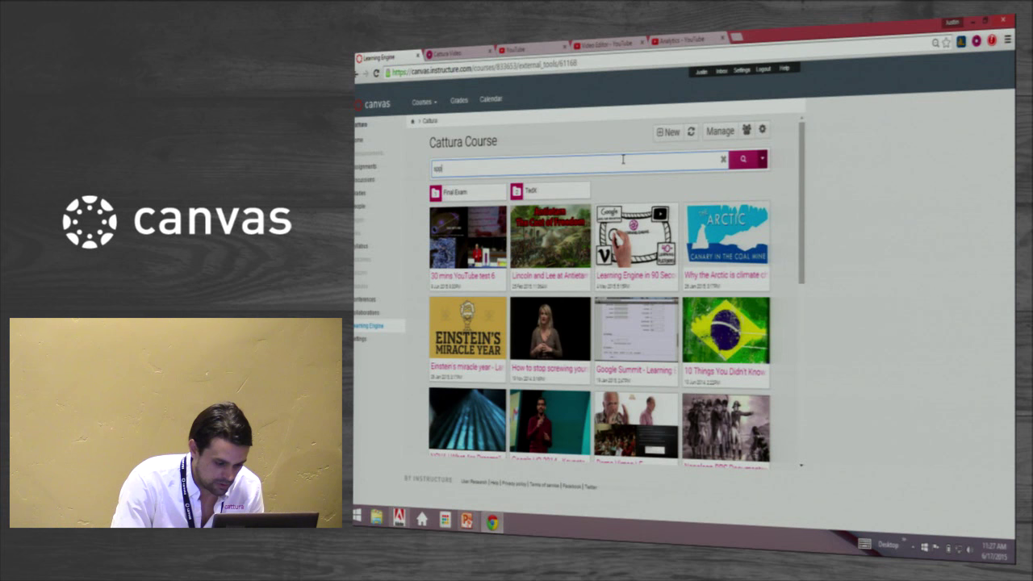
- Search the gallery for 'speed' and open Einstein's miracle year
{"action": "type", "text": "peed"}
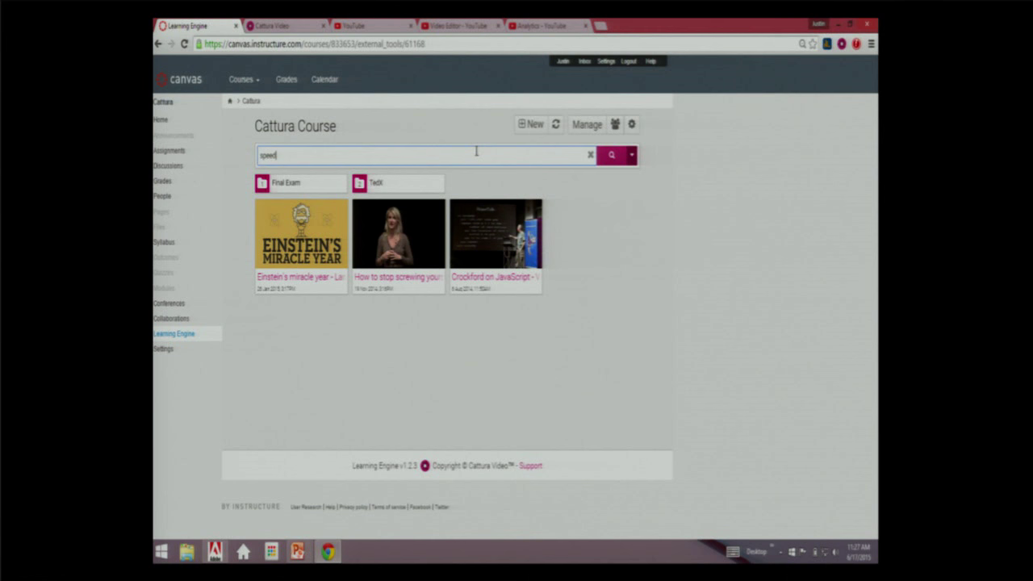
{"action": "left_click", "coordinate": [301, 233]}
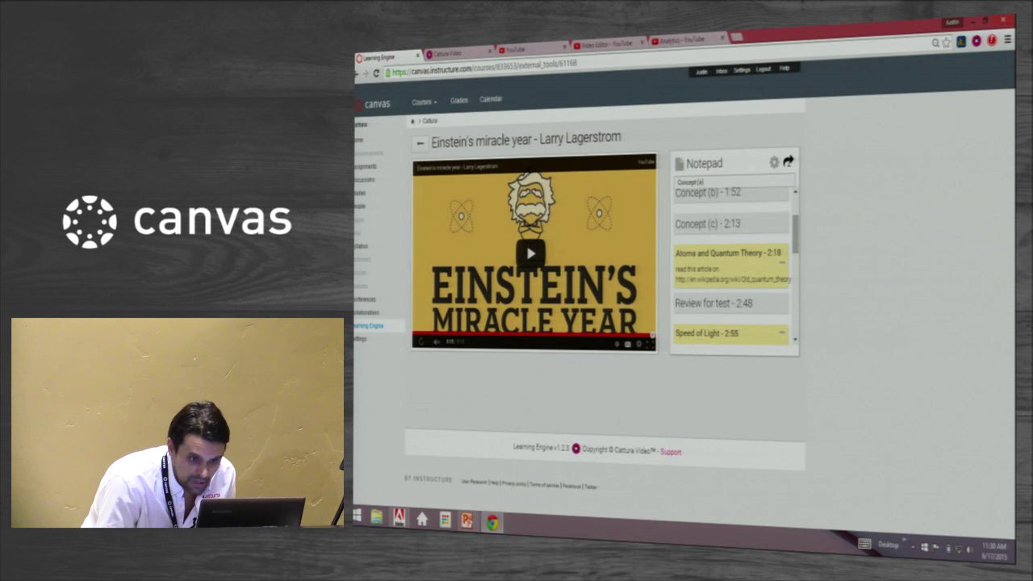
- Leave the Einstein's miracle year notepad view for the 'speed'-filtered gallery
{"action": "left_click", "coordinate": [789, 162]}
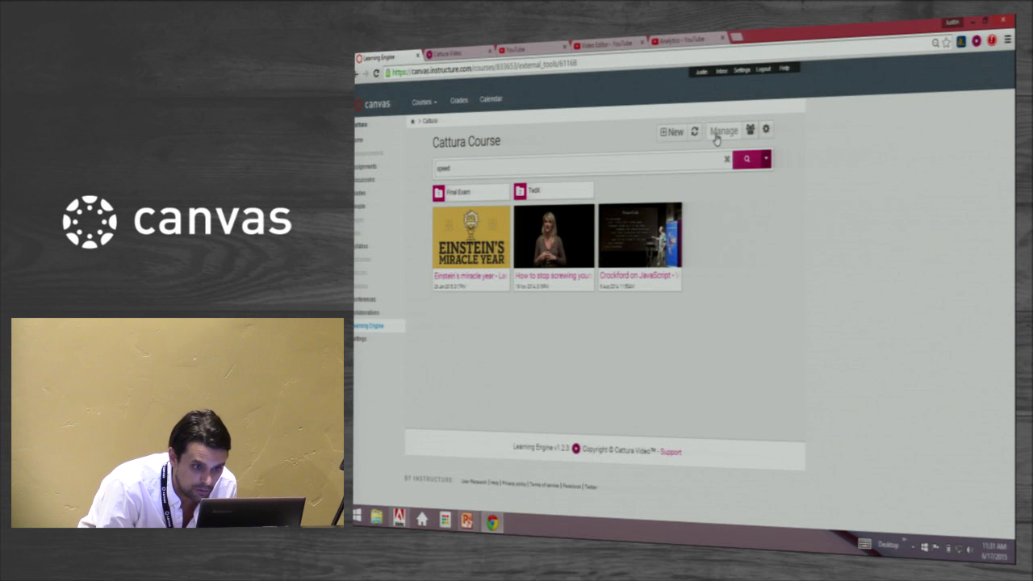
- Open Einstein's miracle year in the editor with a blank note form
{"action": "left_click", "coordinate": [469, 238]}
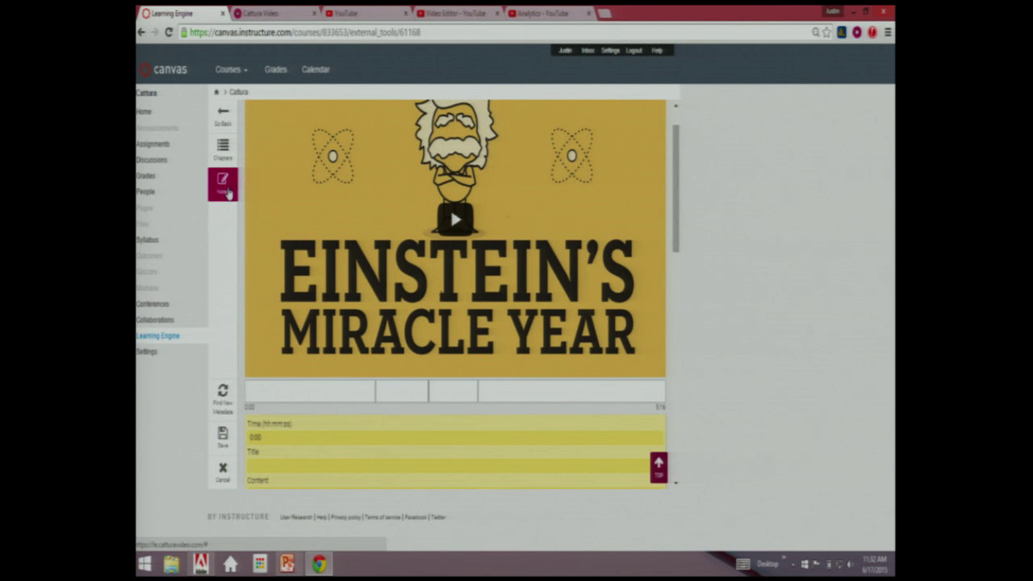
- Scroll to the editor's media information and open the video's YouTube annotations
{"action": "scroll", "scroll_direction": "down", "scroll_amount": 3}
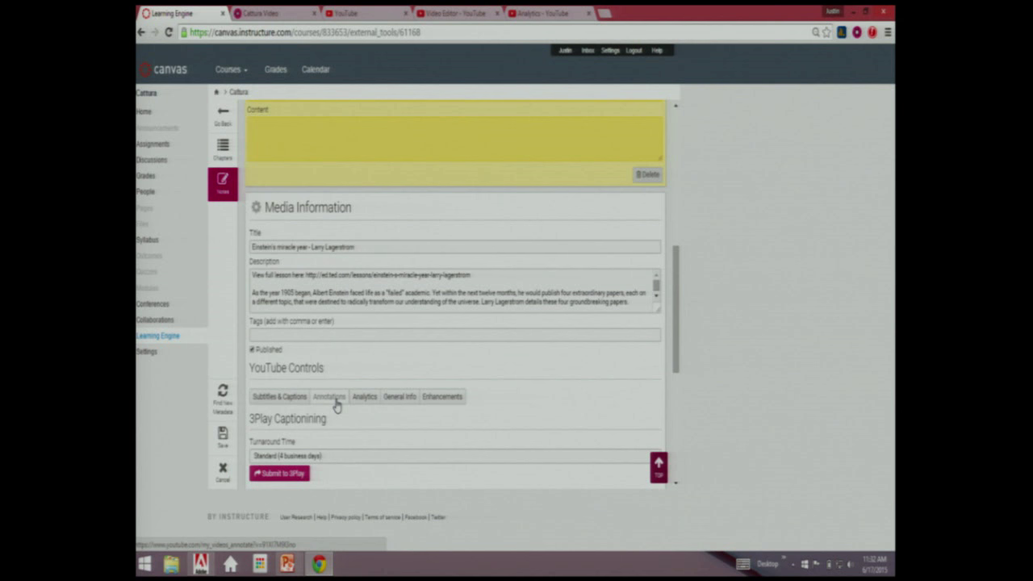
{"action": "left_click", "coordinate": [454, 456]}
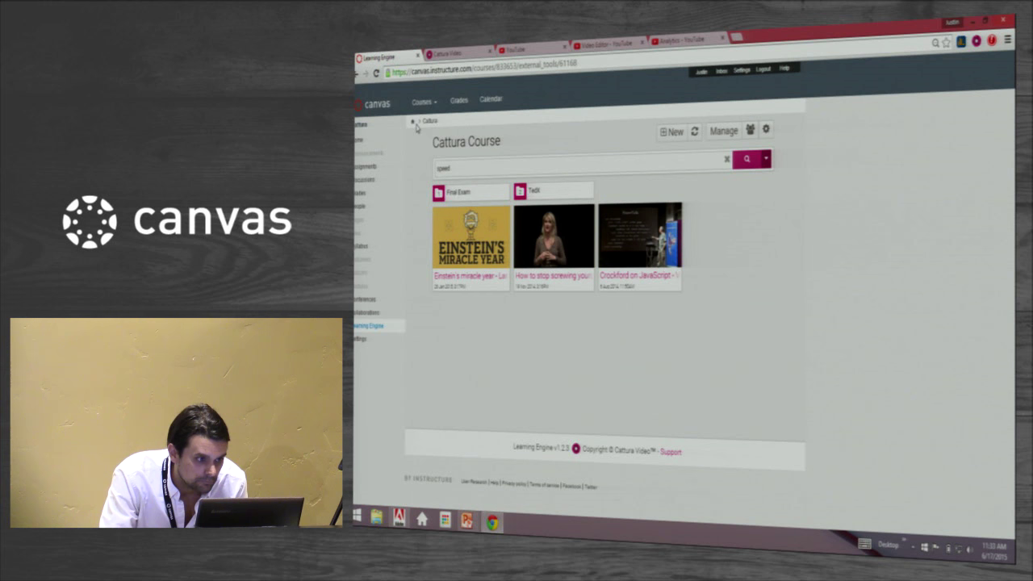
- Leave the Cattura Learning Engine gallery for the Canvas dashboard
{"action": "left_click", "coordinate": [421, 100]}
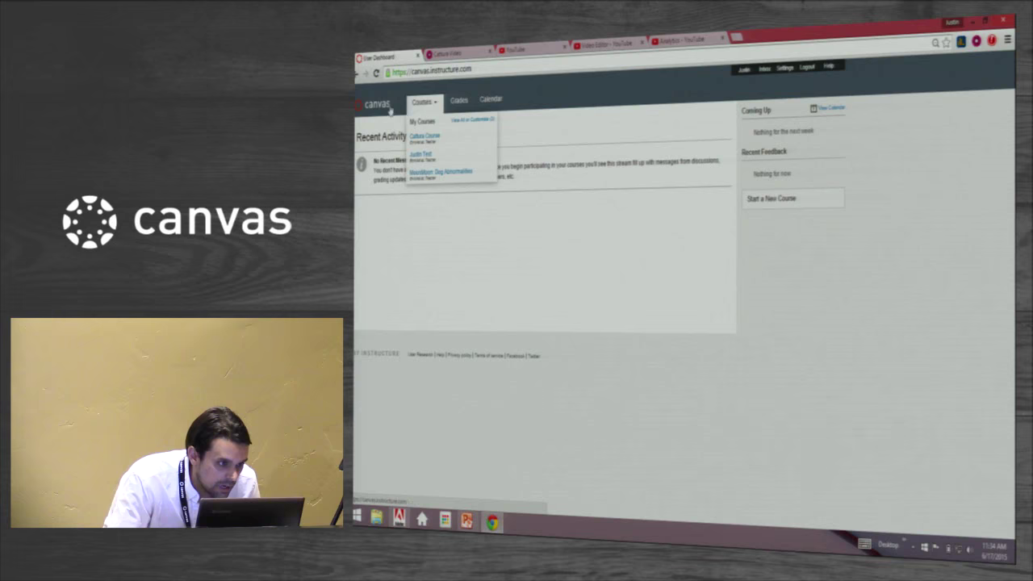
- Open Cattura Course from the Canvas dashboard's course list
{"action": "left_click", "coordinate": [424, 137]}
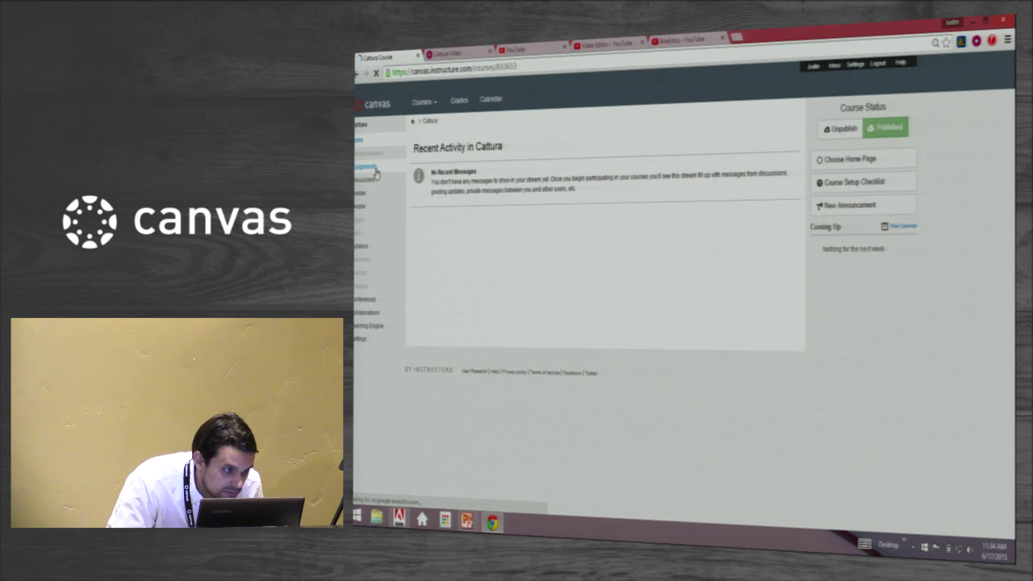
- Go to the Cattura Course assignments and start a new assignment
{"action": "left_click", "coordinate": [363, 167]}
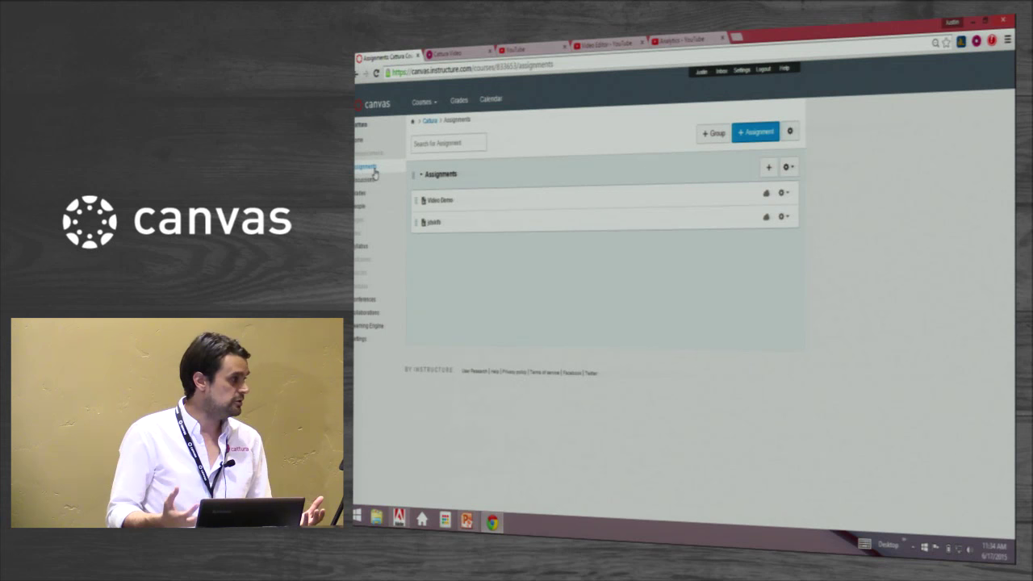
{"action": "left_click", "coordinate": [754, 132]}
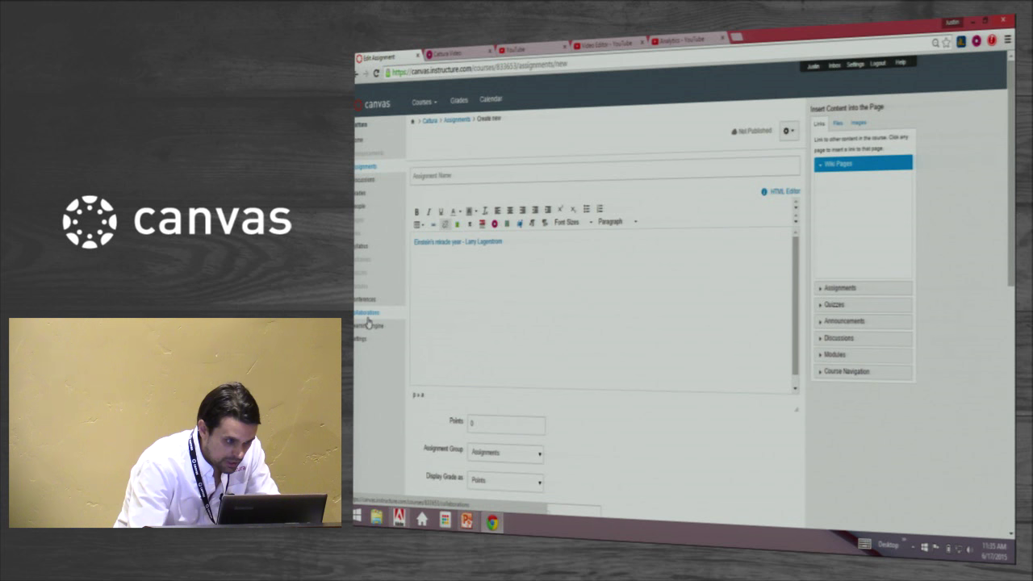
- Open the Learning Engine video gallery and click into its empty search box
{"action": "left_click", "coordinate": [371, 325]}
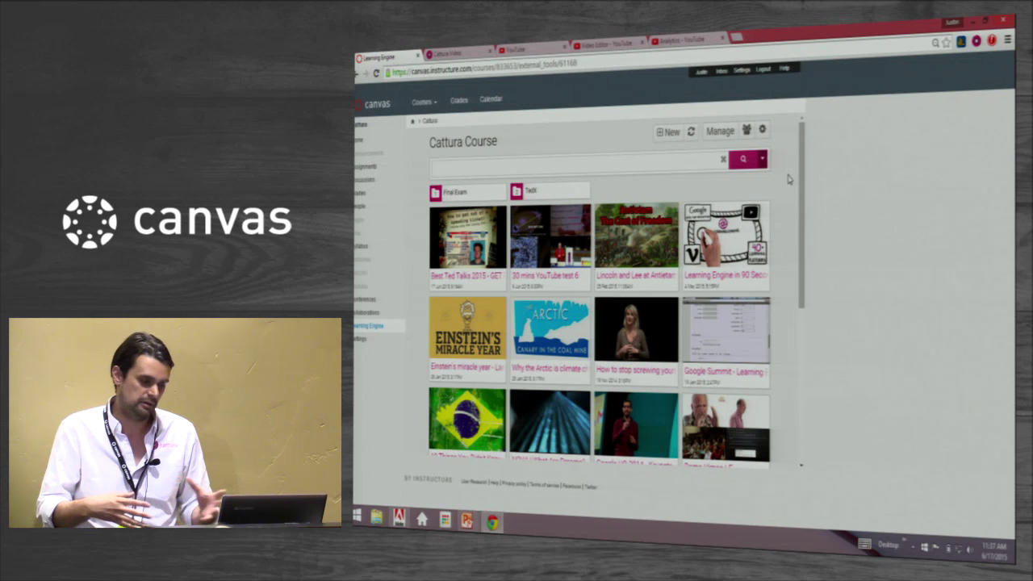
{"action": "left_click", "coordinate": [564, 169]}
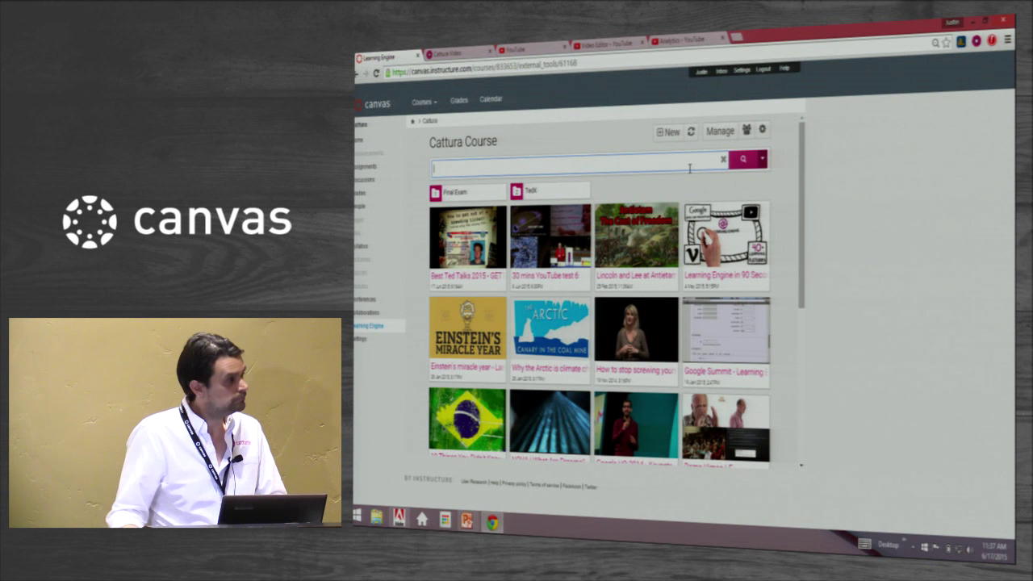